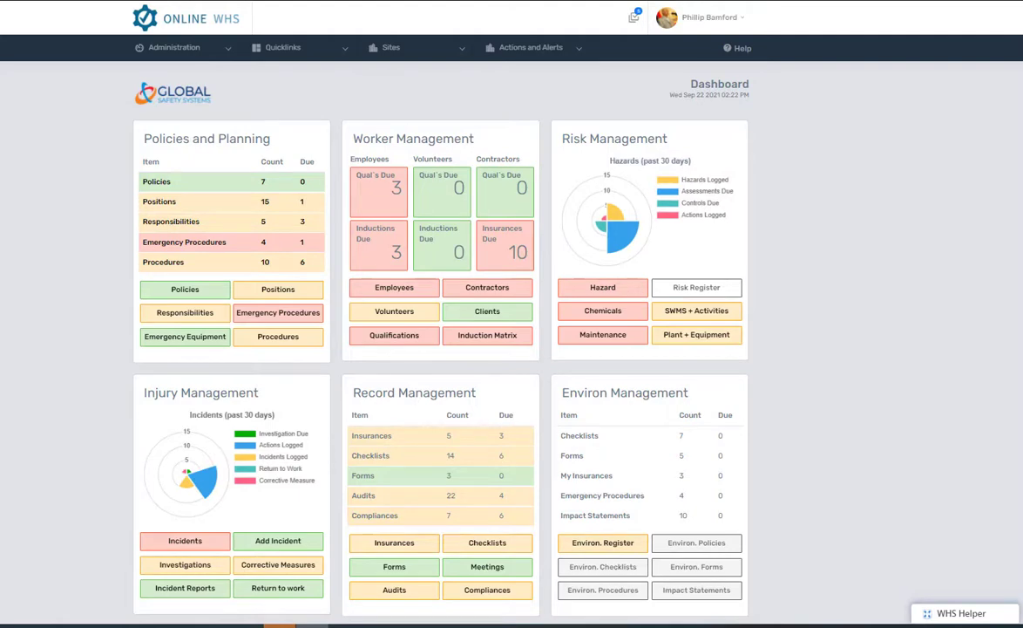
Step: Show the WHS Helper's Getting Started list of sixteen setup steps and reach the Helpful Resources page
click(173, 47)
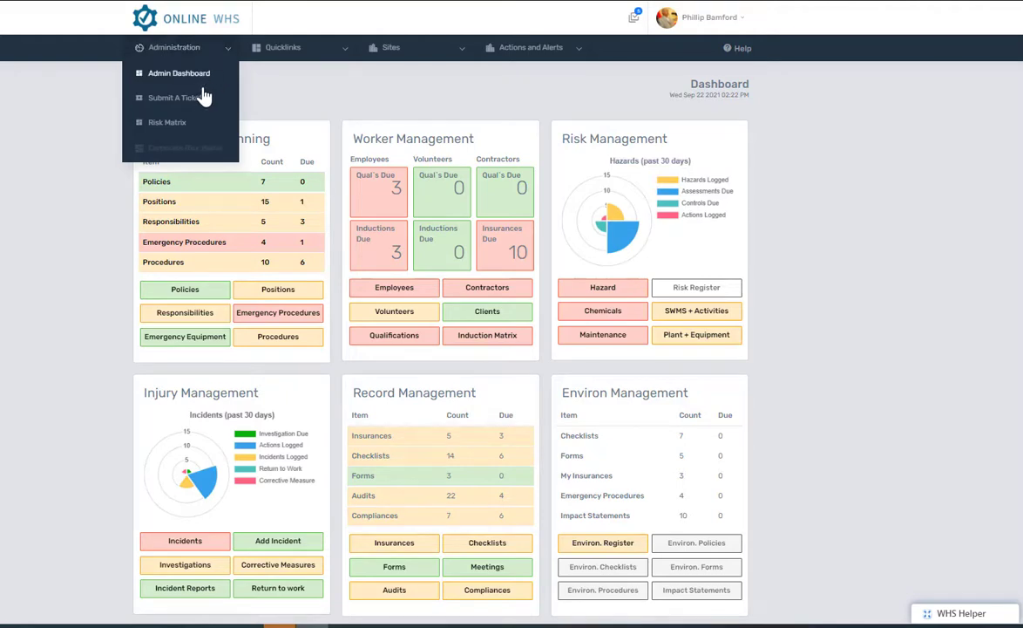
mouse_move(202, 98)
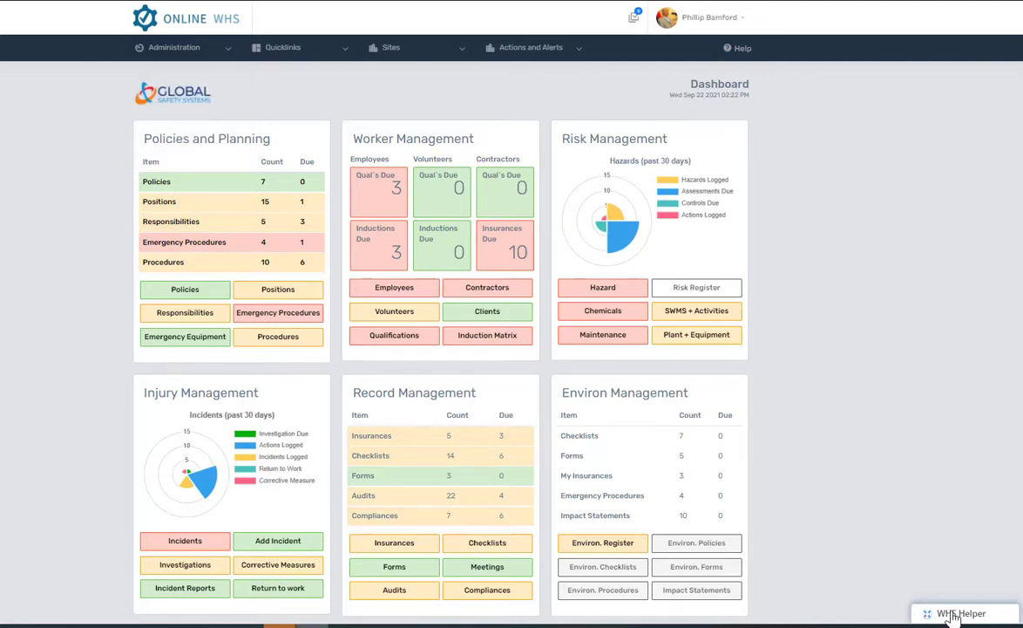
click(959, 614)
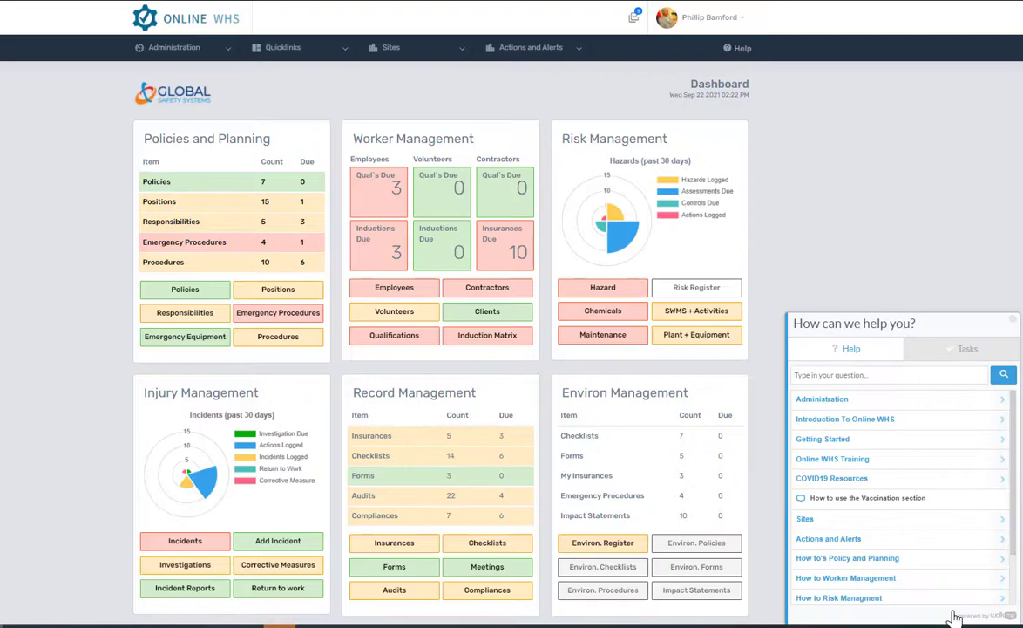
mouse_move(941, 592)
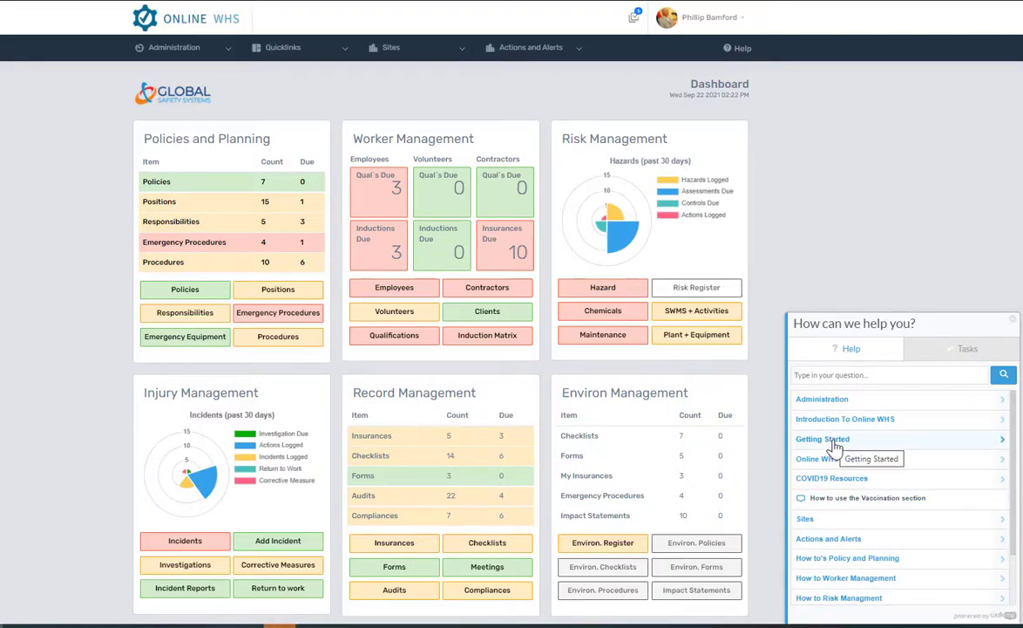
click(823, 439)
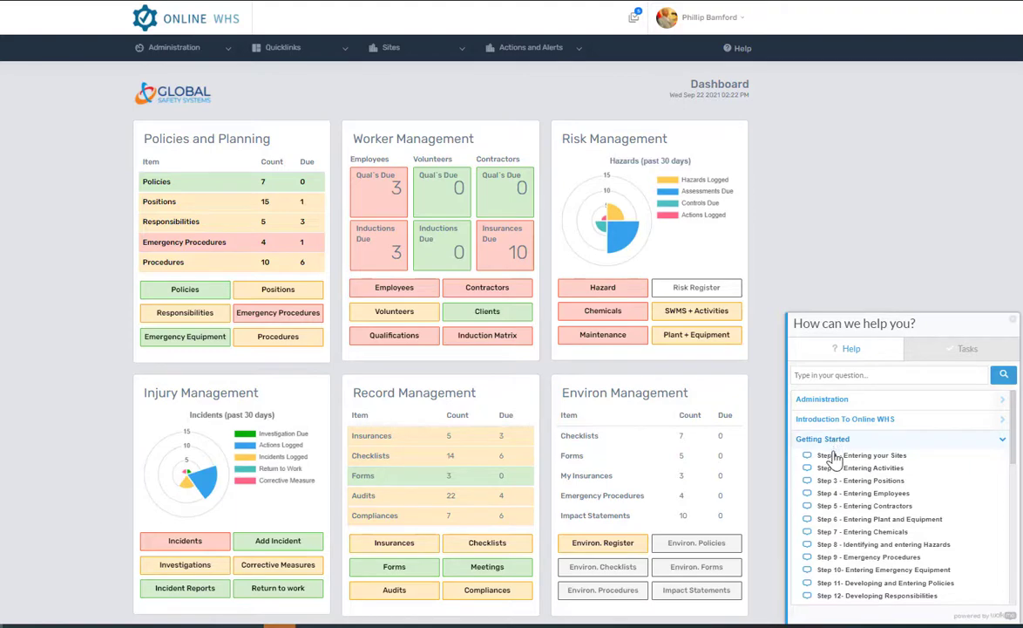
scroll(down, 3)
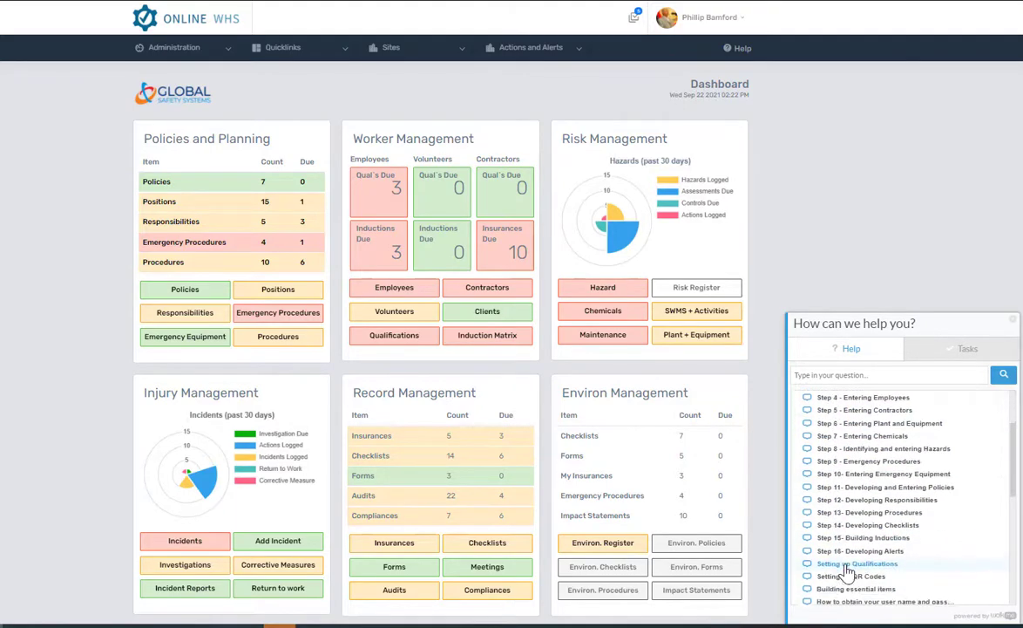
mouse_move(858, 563)
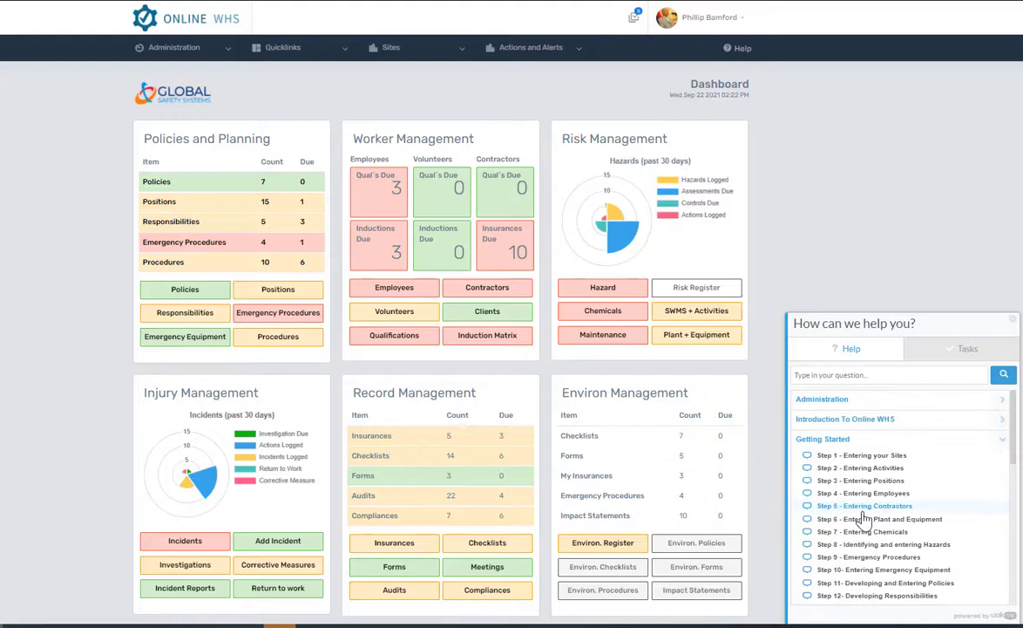
mouse_move(863, 523)
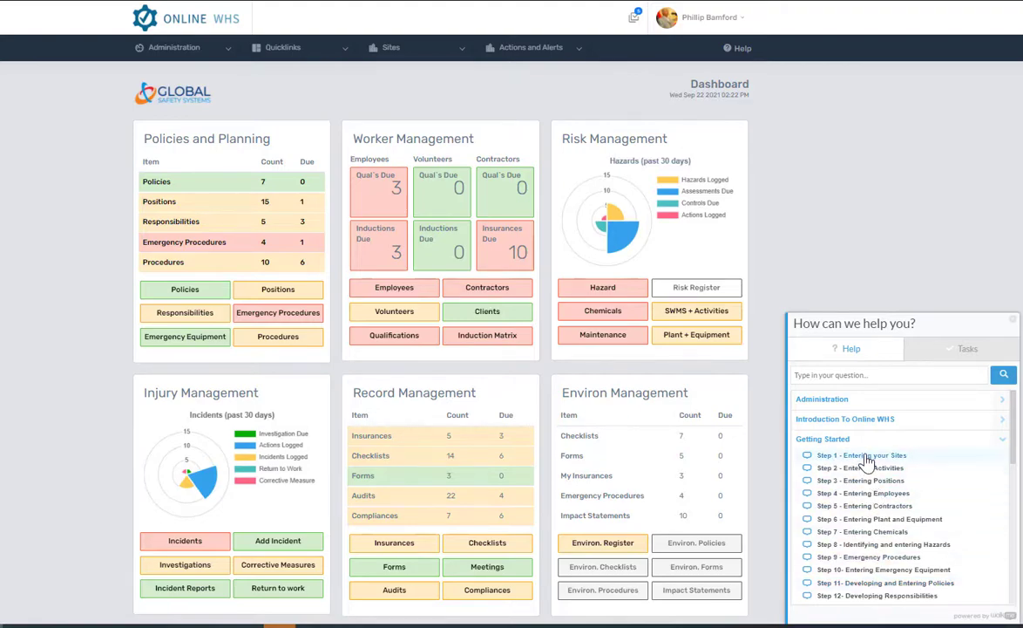
mouse_move(863, 455)
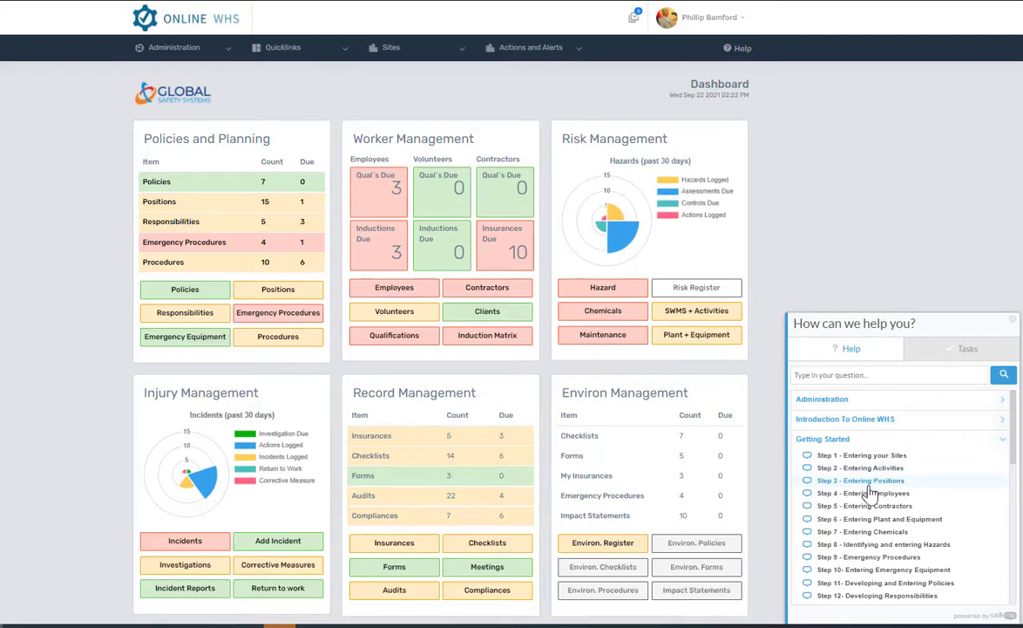
mouse_move(870, 455)
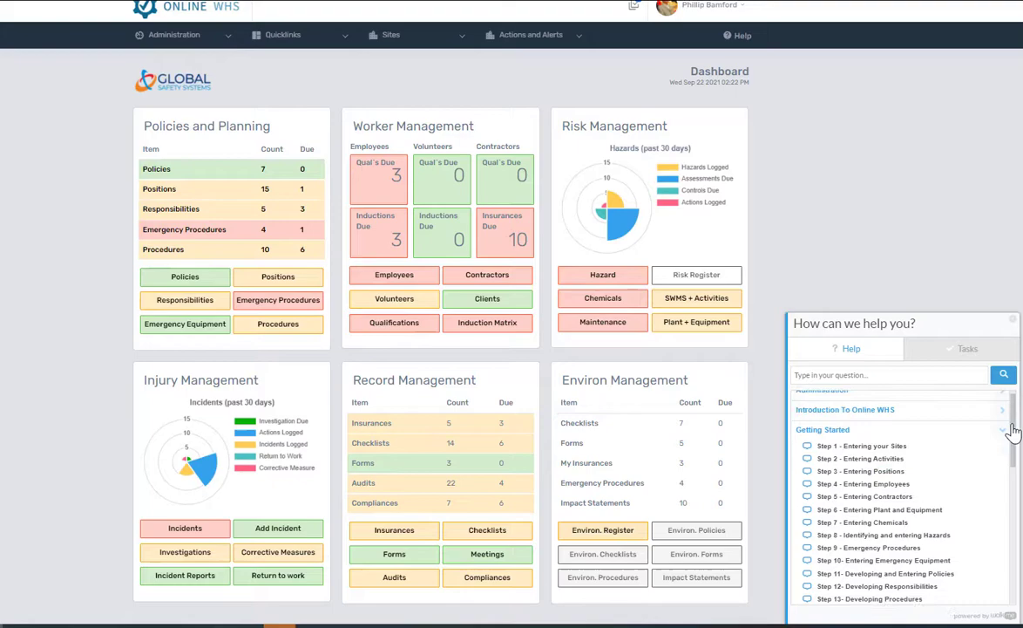
scroll(down, 3)
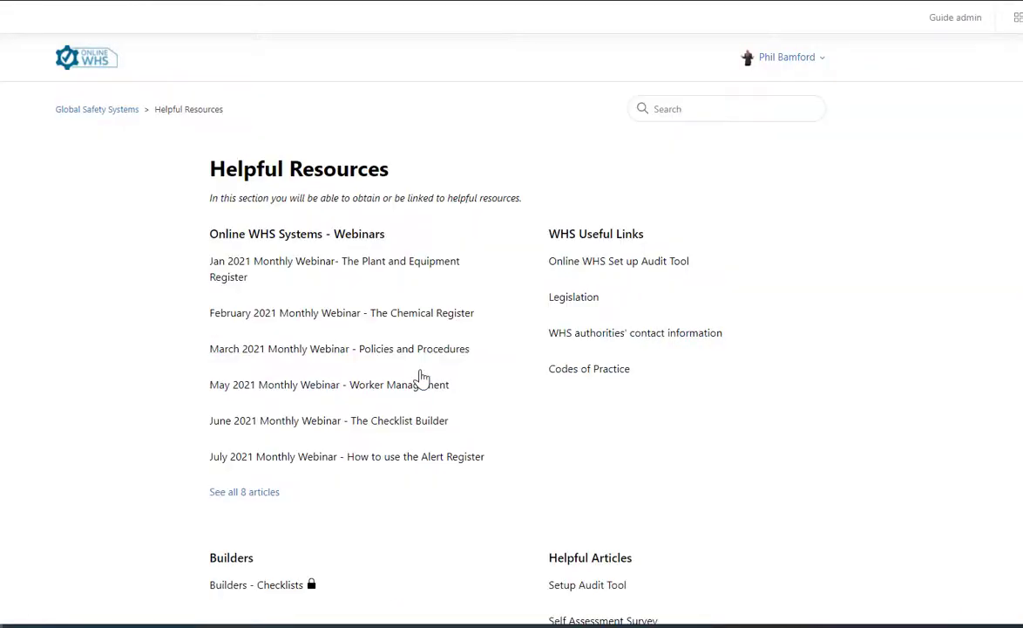
mouse_move(626, 265)
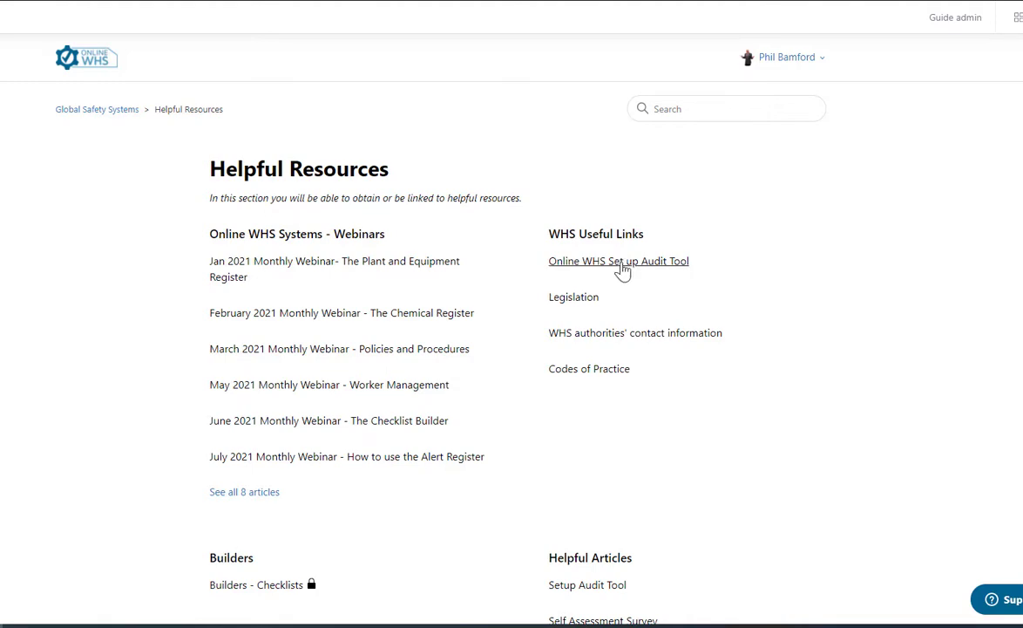
Step: View the Online WHS Set up Audit Tool article from the WHS Useful Links
click(618, 261)
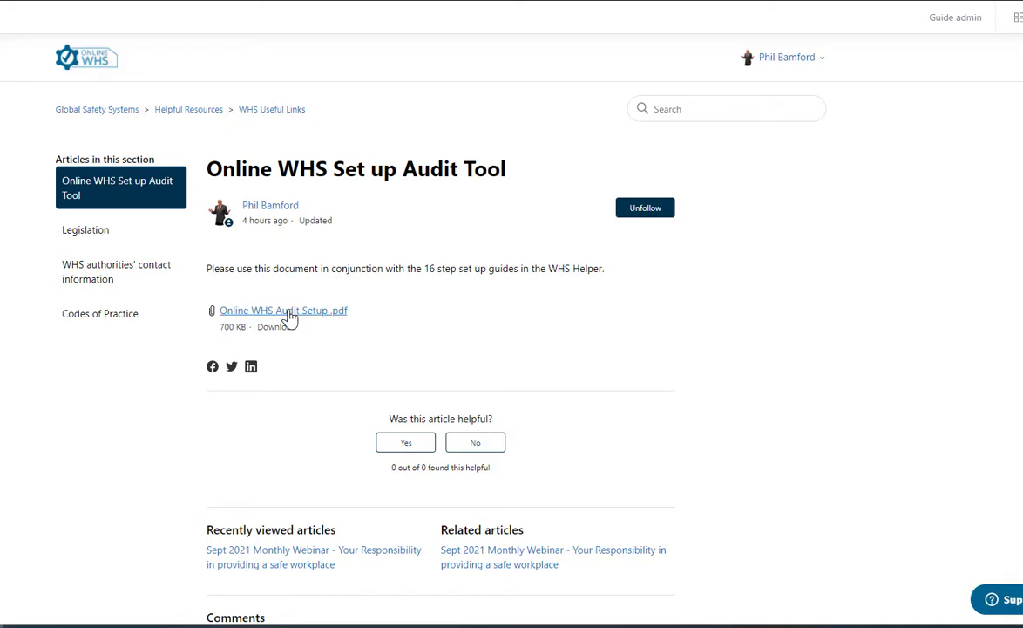
Step: Review the Initial Site Audit document in Word down to its Sites audit questions
click(282, 310)
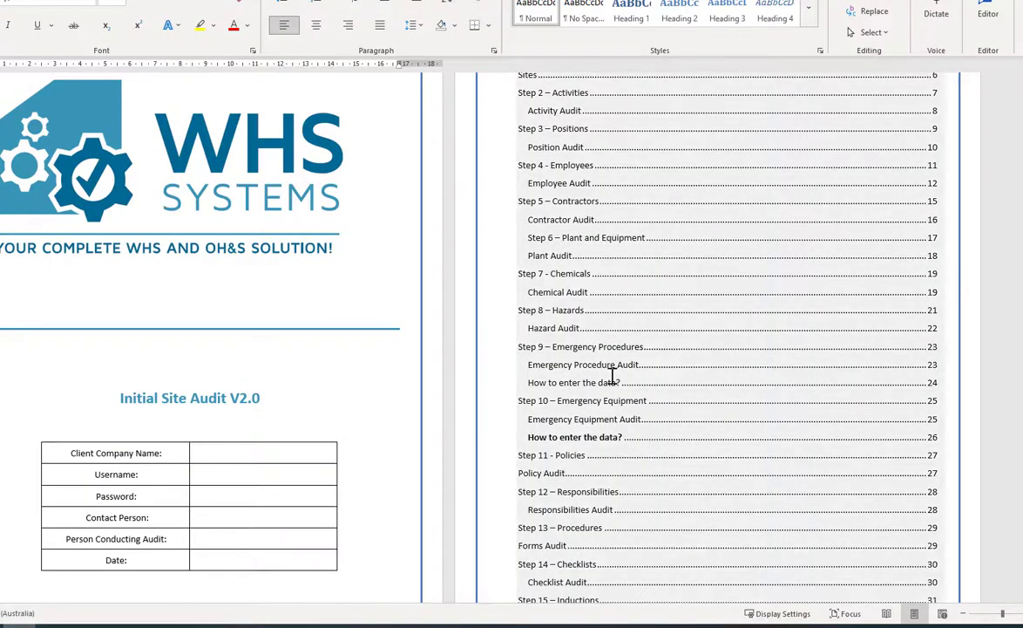
scroll(down, 3)
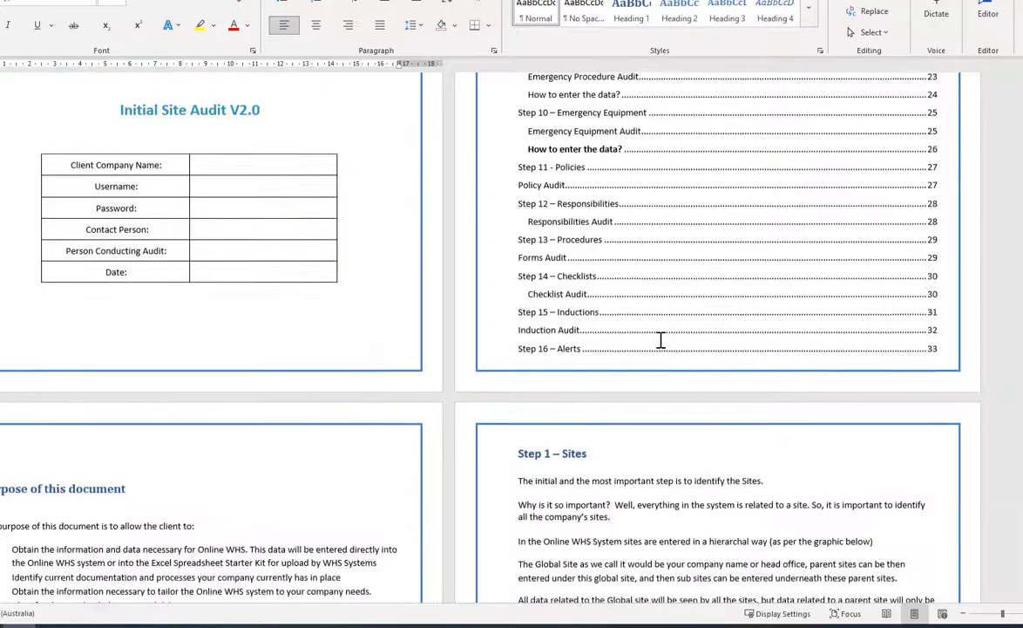
scroll(down, 3)
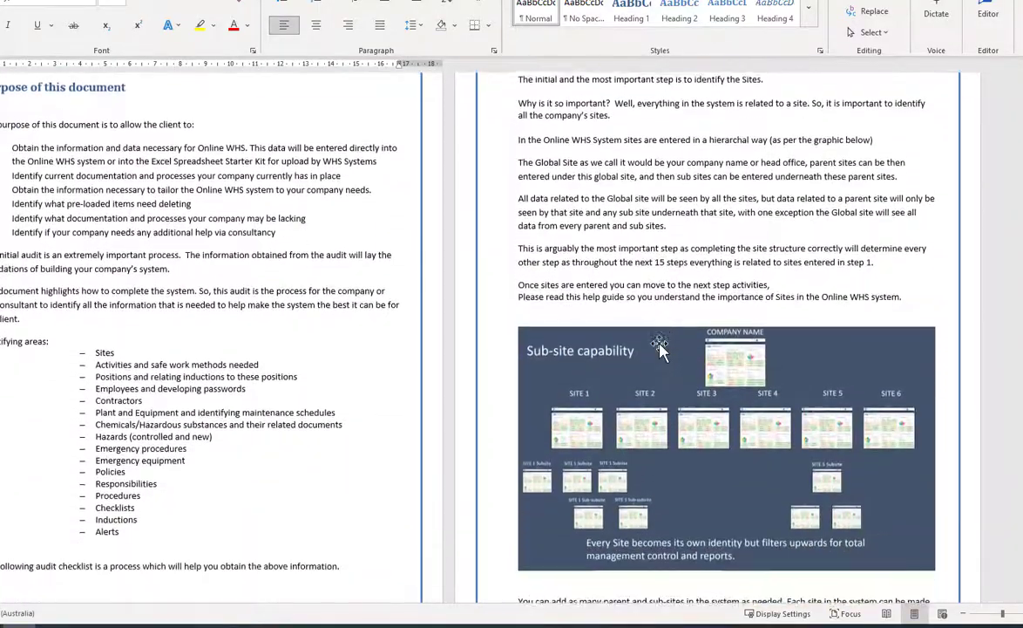
scroll(down, 3)
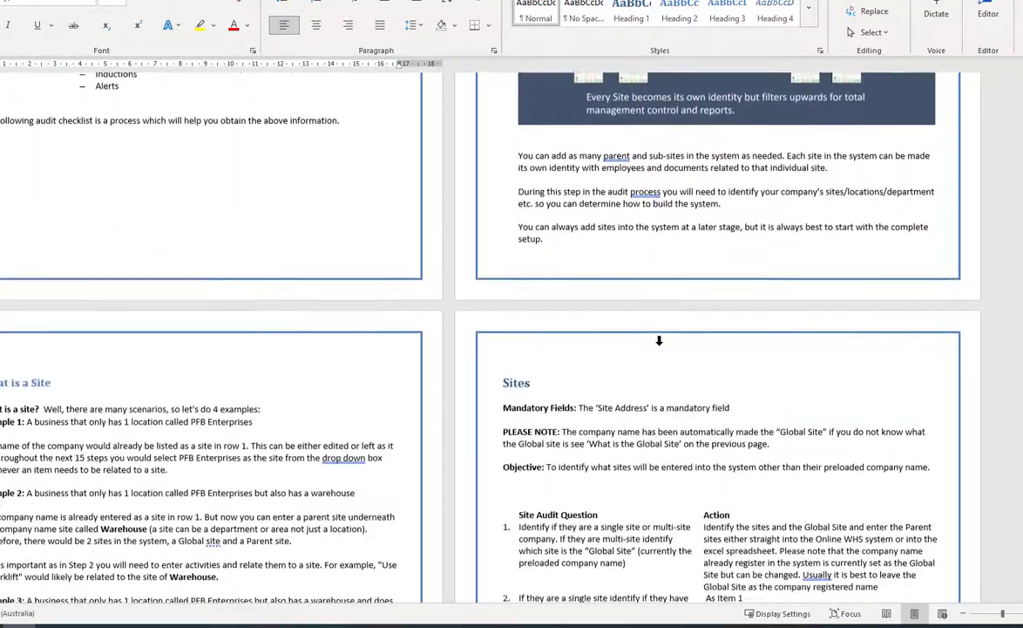
scroll(down, 3)
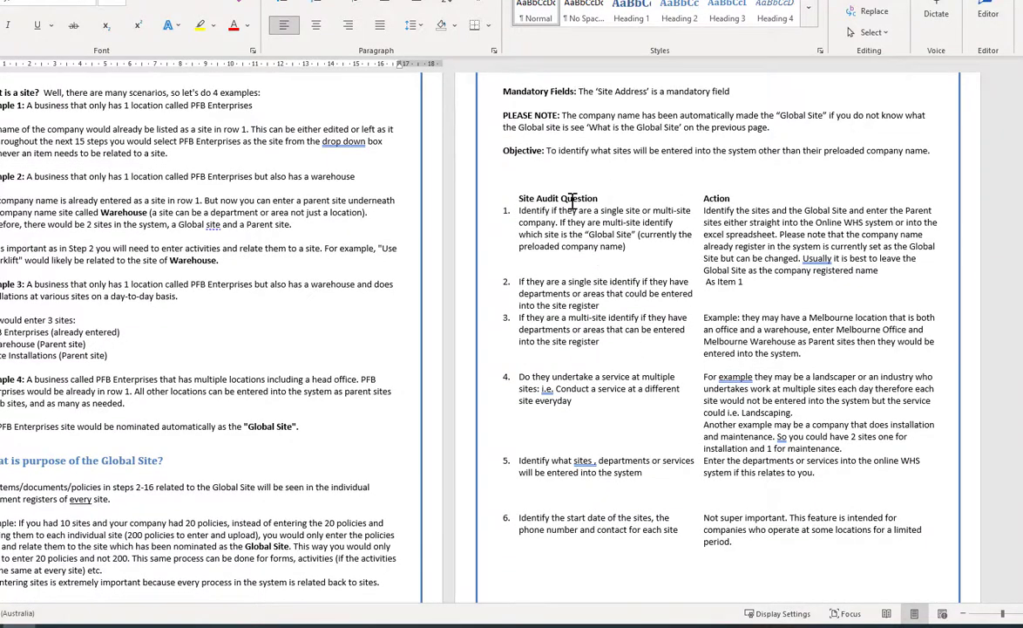
mouse_move(572, 537)
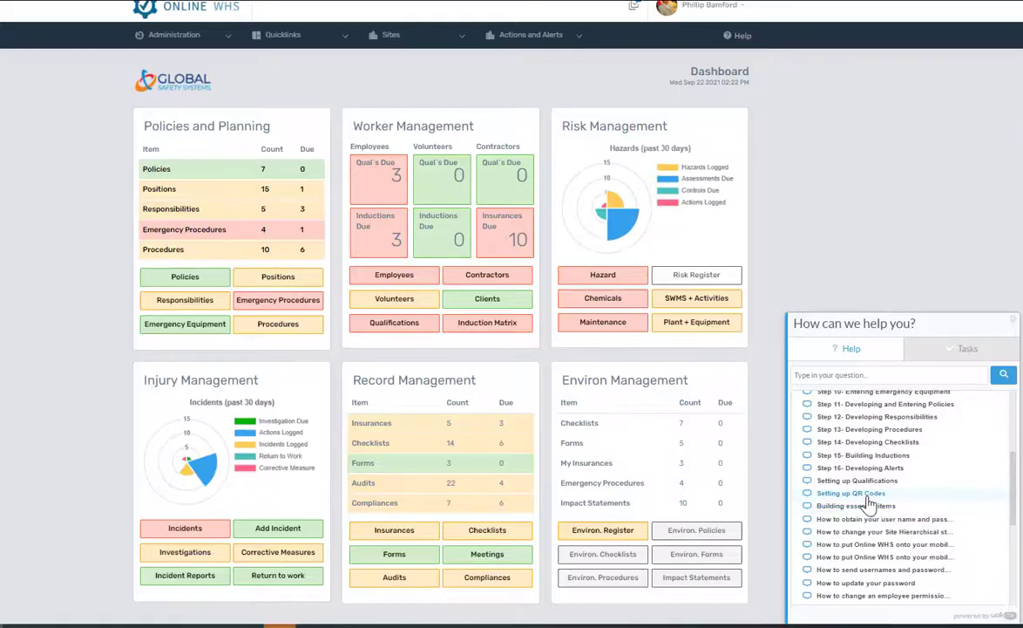
mouse_move(858, 482)
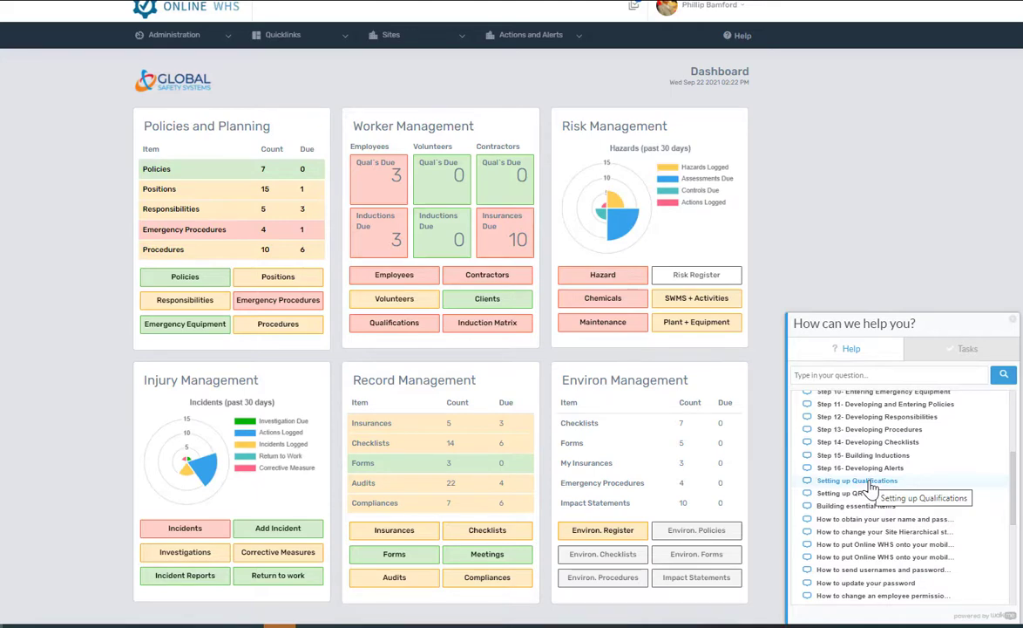